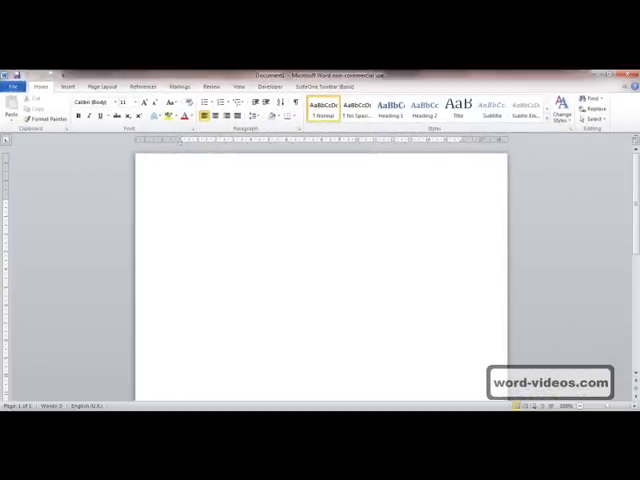
Browse the Insert, Page Layout and References ribbon command sets, ending on References.
left_click(180, 203)
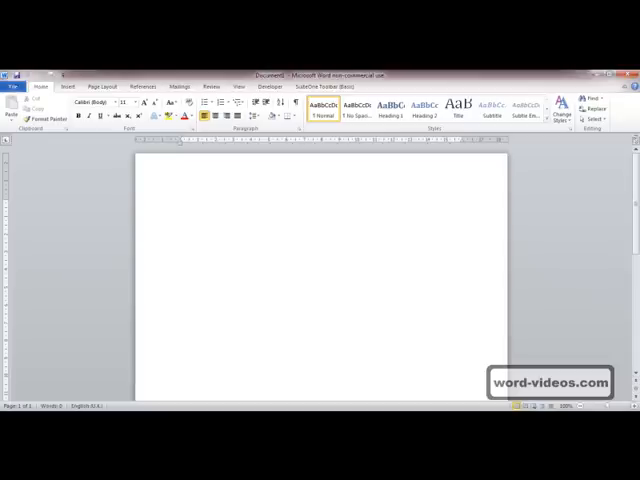
left_click(180, 202)
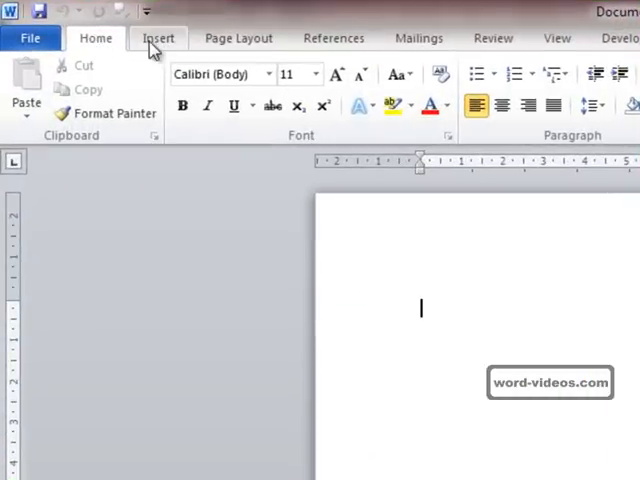
left_click(157, 38)
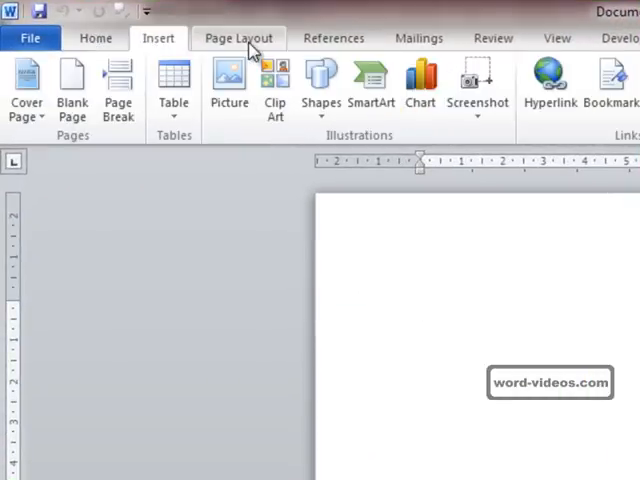
left_click(238, 37)
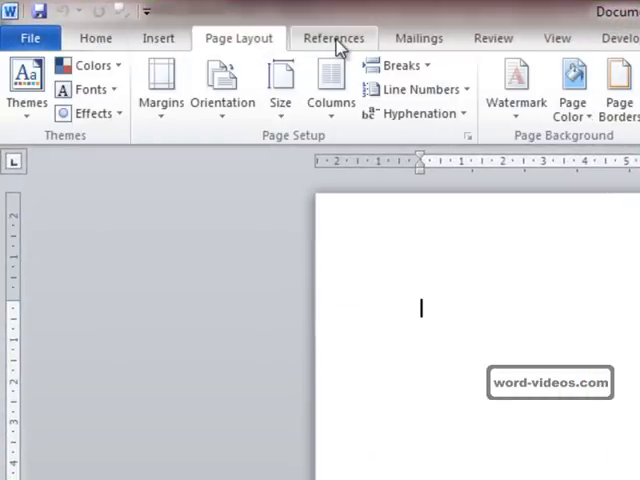
left_click(333, 37)
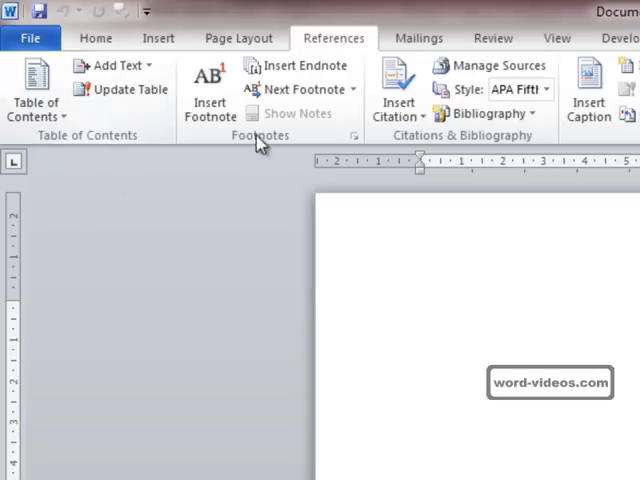
mouse_move(588, 141)
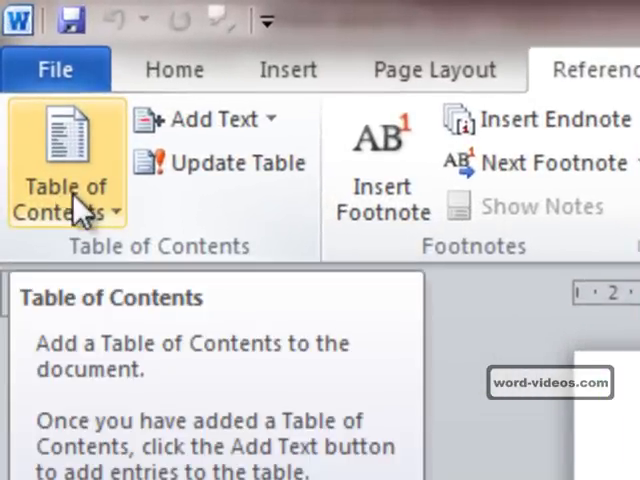
mouse_move(210, 118)
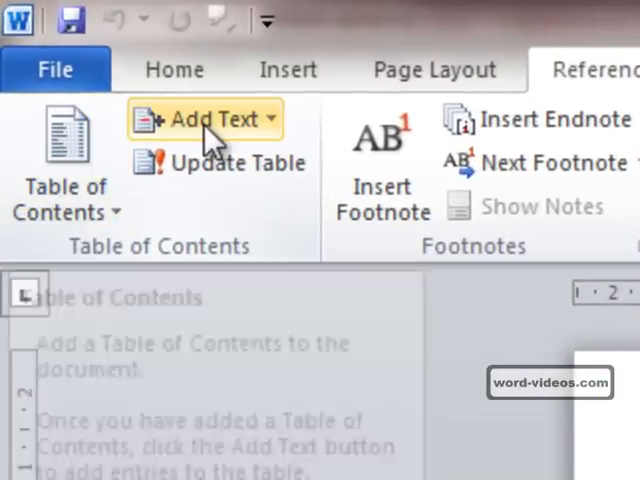
mouse_move(218, 163)
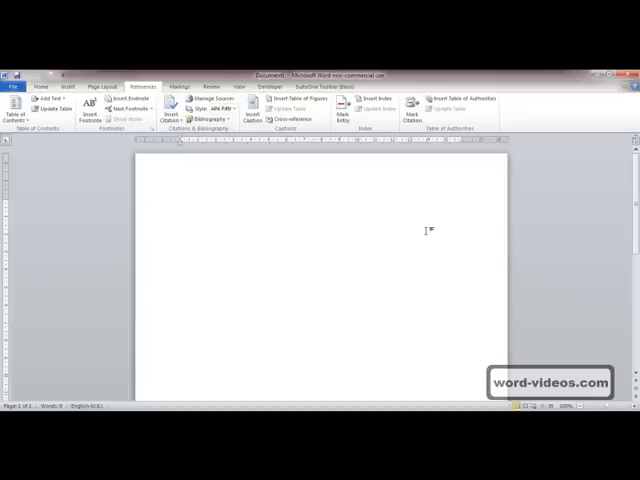
Place the insertion point on the blank page ready for the =rand() sample text.
left_click(180, 202)
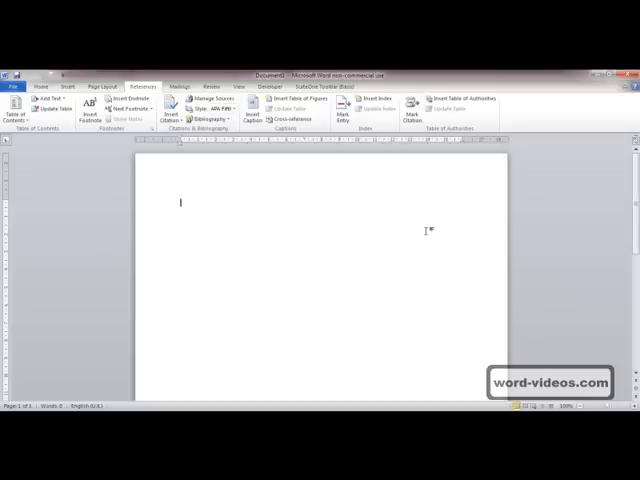
mouse_move(283, 221)
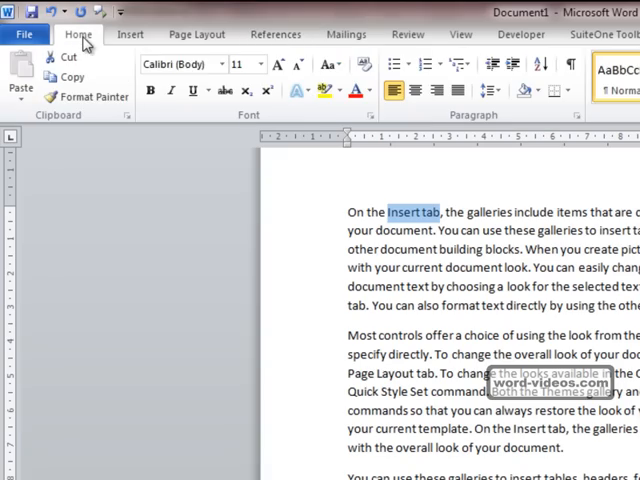
mouse_move(425, 223)
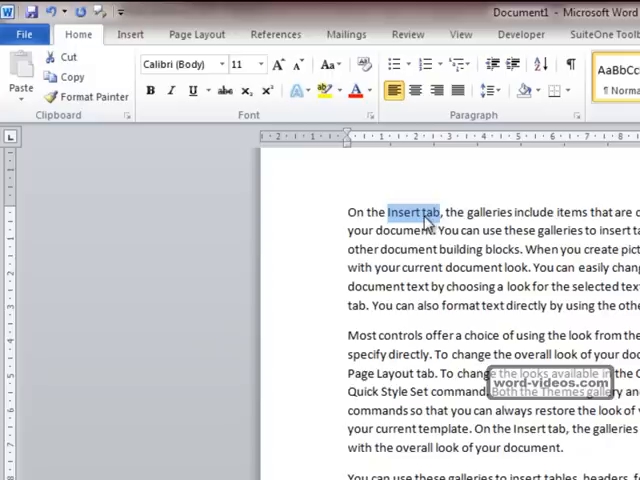
mouse_move(150, 91)
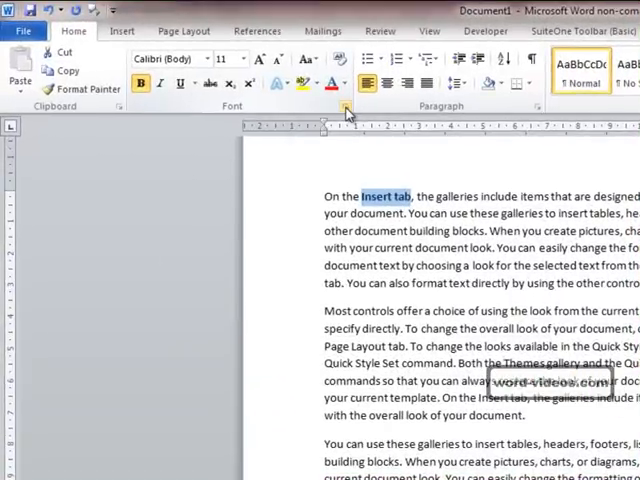
mouse_move(347, 107)
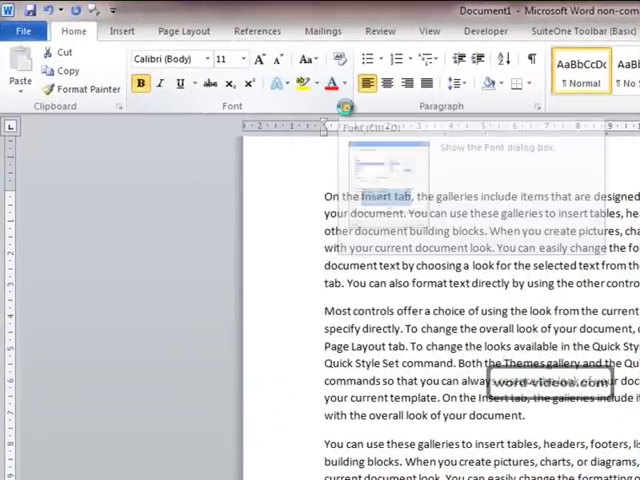
left_click(347, 107)
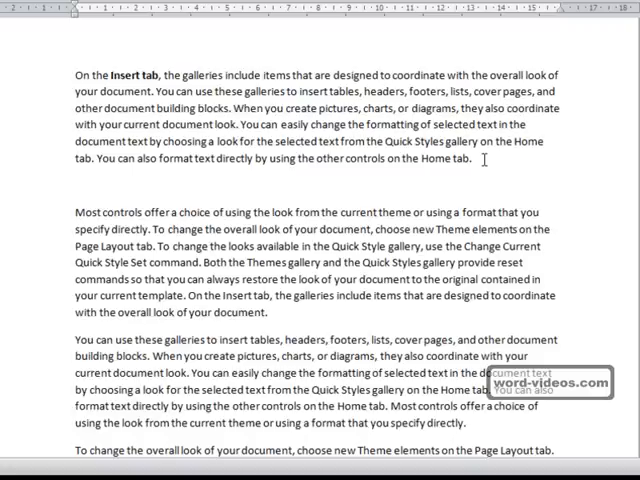
Start inserting a picture from file below the first paragraph and choose Penguins.
left_click(117, 27)
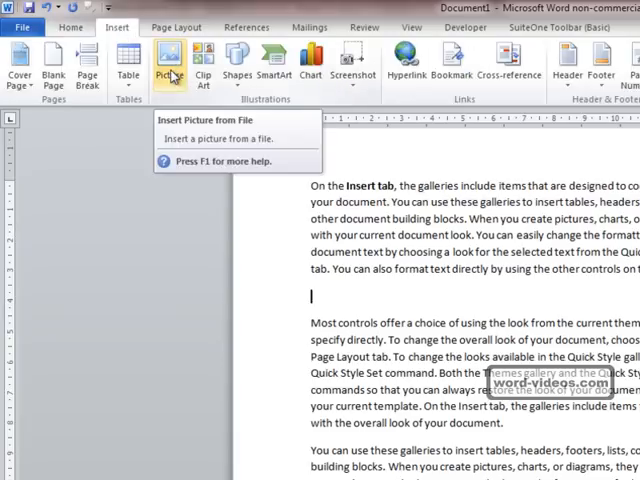
left_click(170, 60)
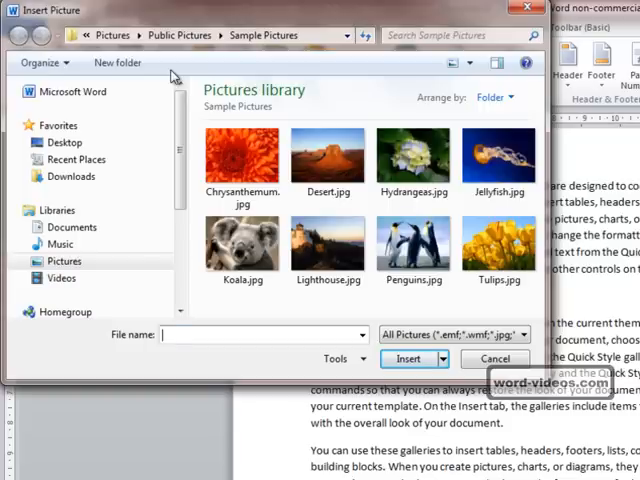
left_click(413, 245)
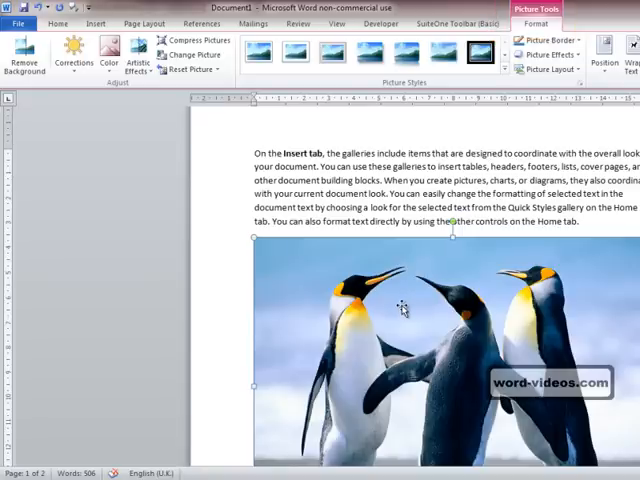
mouse_move(310, 180)
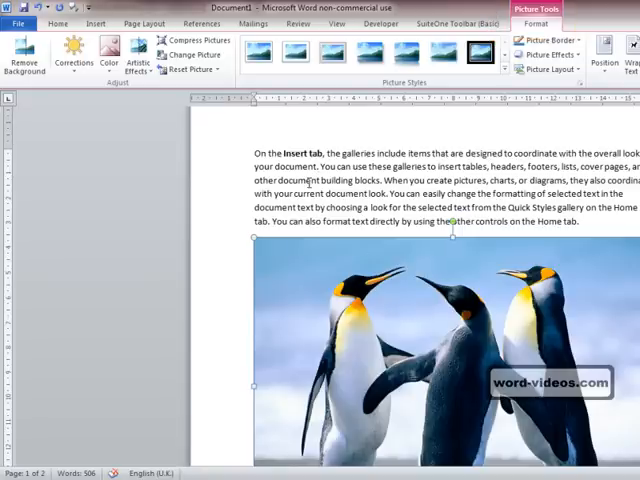
Deselect the inserted penguins picture by clicking away from it.
left_click(57, 23)
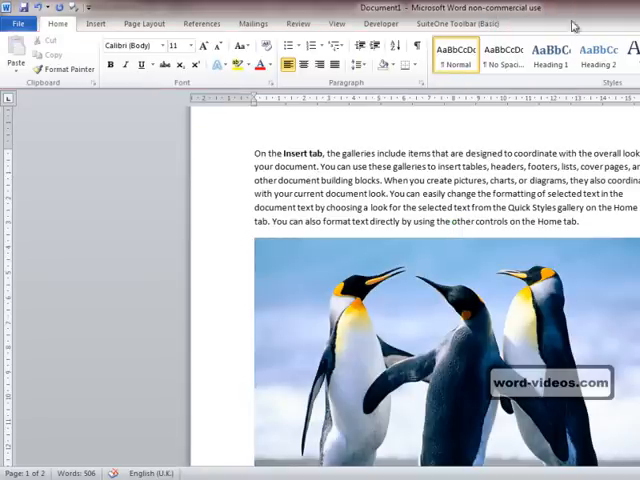